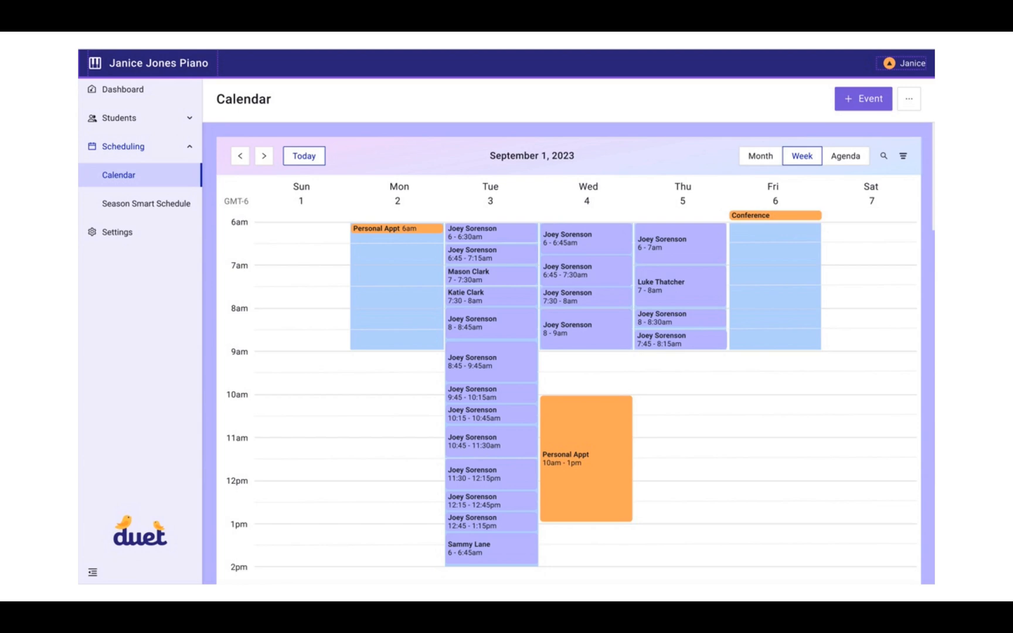
Show the Students List with each student's school and Former, Active or Waitlist status.
left_click(119, 117)
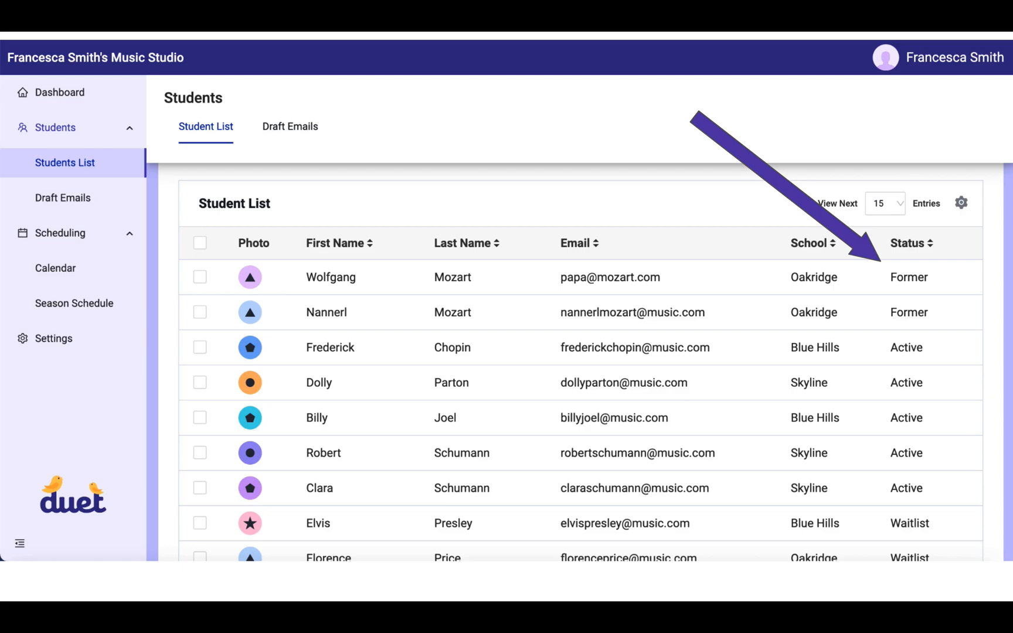
Start a Winter 2024 season schedule from Jan 1 to May 31, 2024, with response and confirmation dates.
left_click(73, 301)
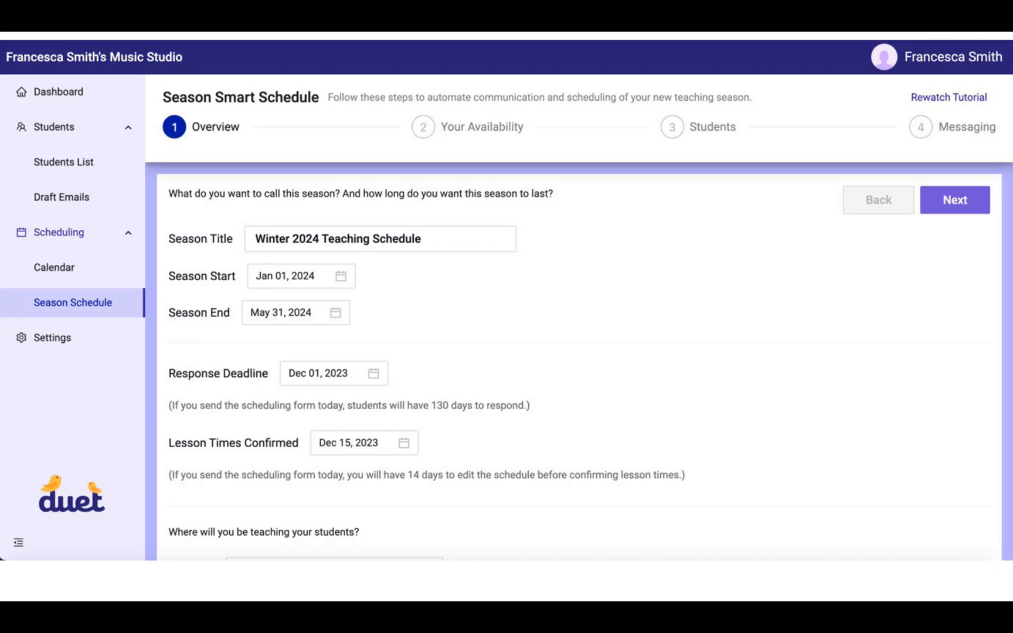
Set availability: Tuesday 4–8 pm, Wednesday/Thursday 7:30–9 am, Wednesday 4–8 pm, Thursday 4–9 pm.
left_click(955, 199)
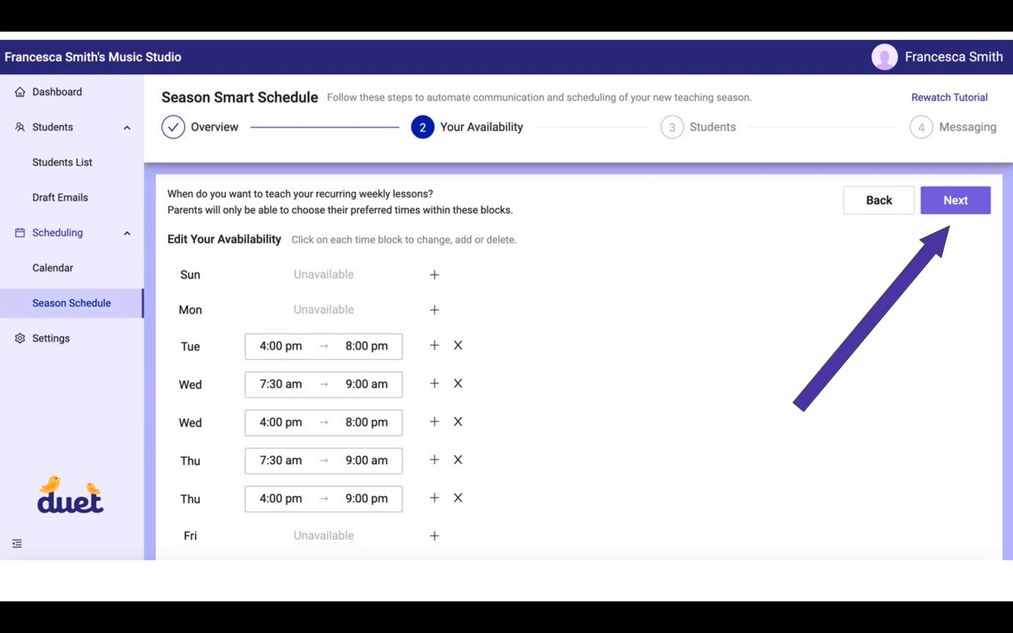
Reach the Students step and manually schedule Wolfgang Mozart for a one-hour Tuesday lesson.
left_click(956, 200)
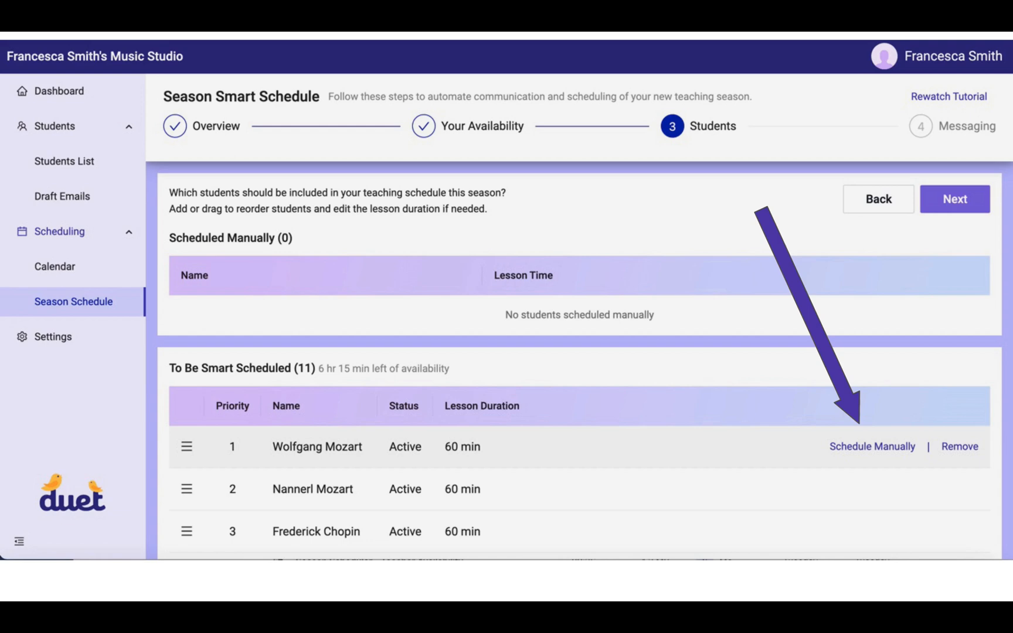
left_click(872, 447)
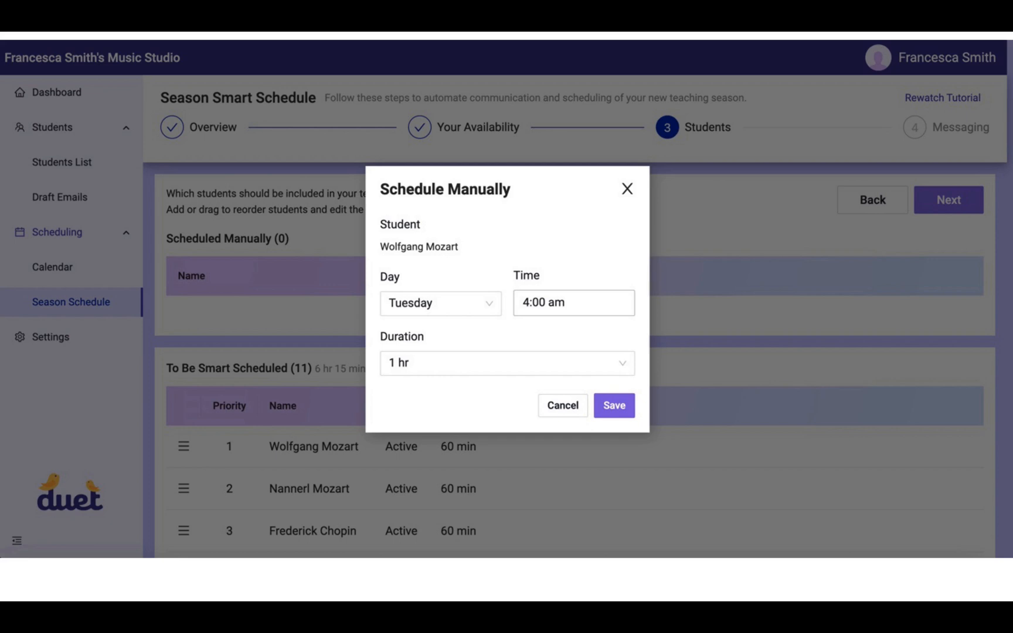
Book Wolfgang Mozart manually for Tuesday 4:00–5:00 AM, leaving 10 students to smart schedule.
left_click(612, 405)
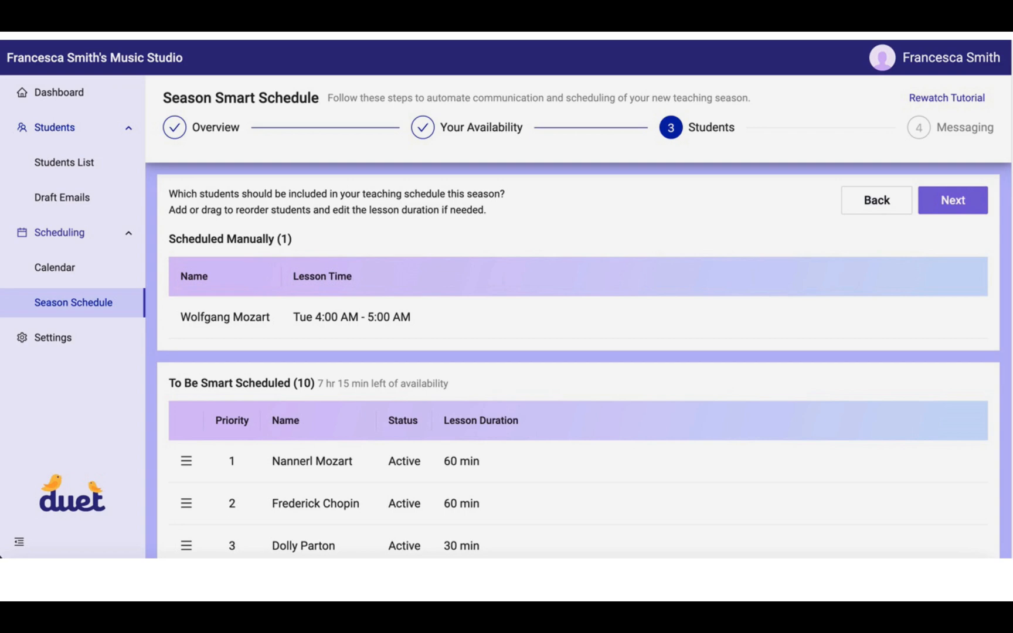
Remove Wolfgang Mozart's manual booking so he is priority 1 among 11 smart-scheduled students.
scroll("down", 3)
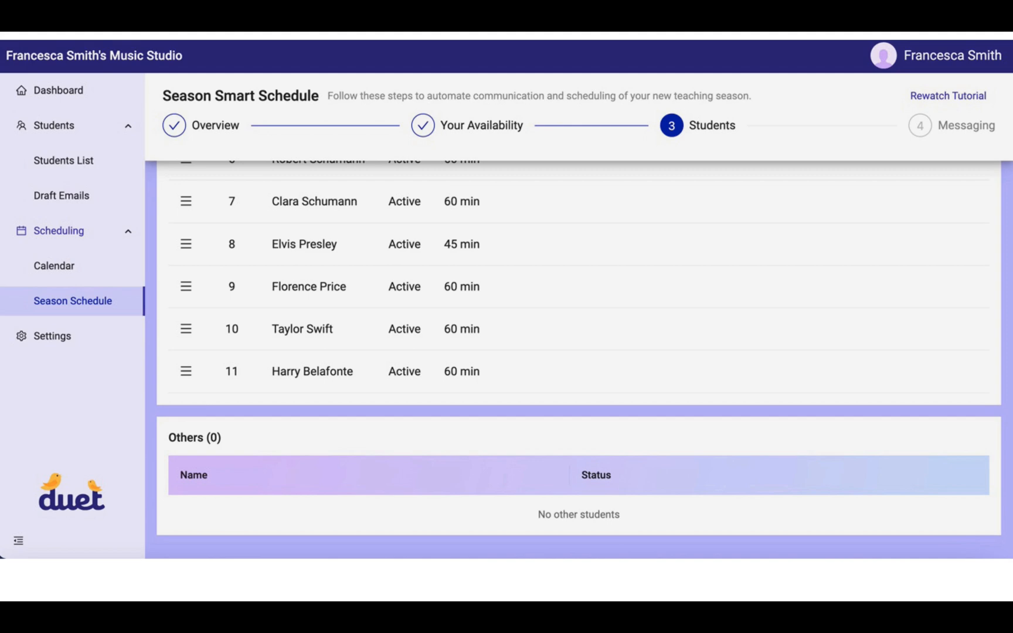
scroll("up", 3)
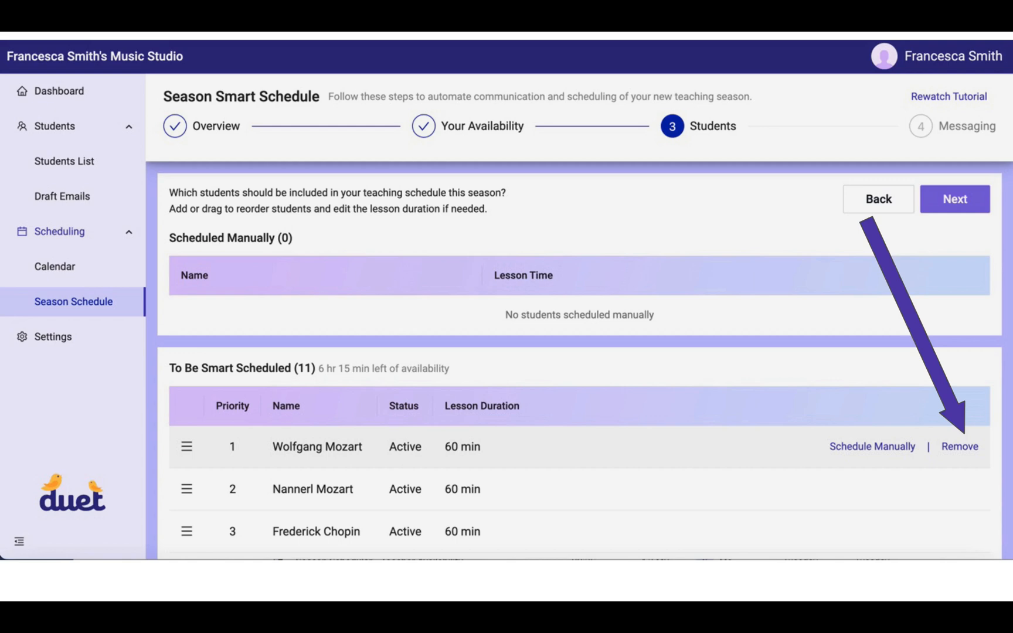
scroll("down", 3)
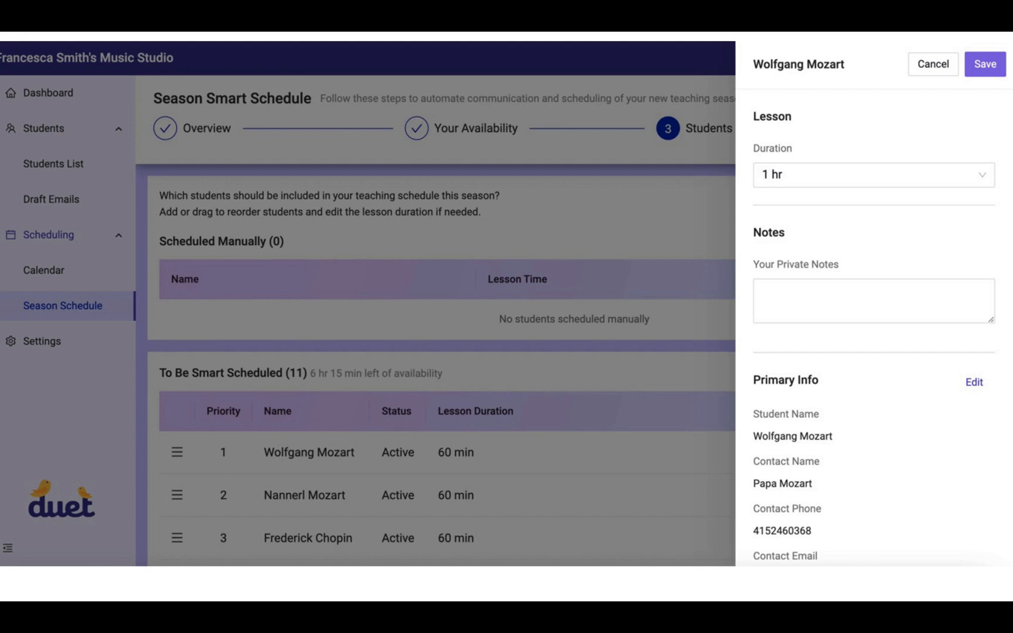
Save Wolfgang Mozart's lesson duration as 1 hr, completing the Students step.
left_click(872, 174)
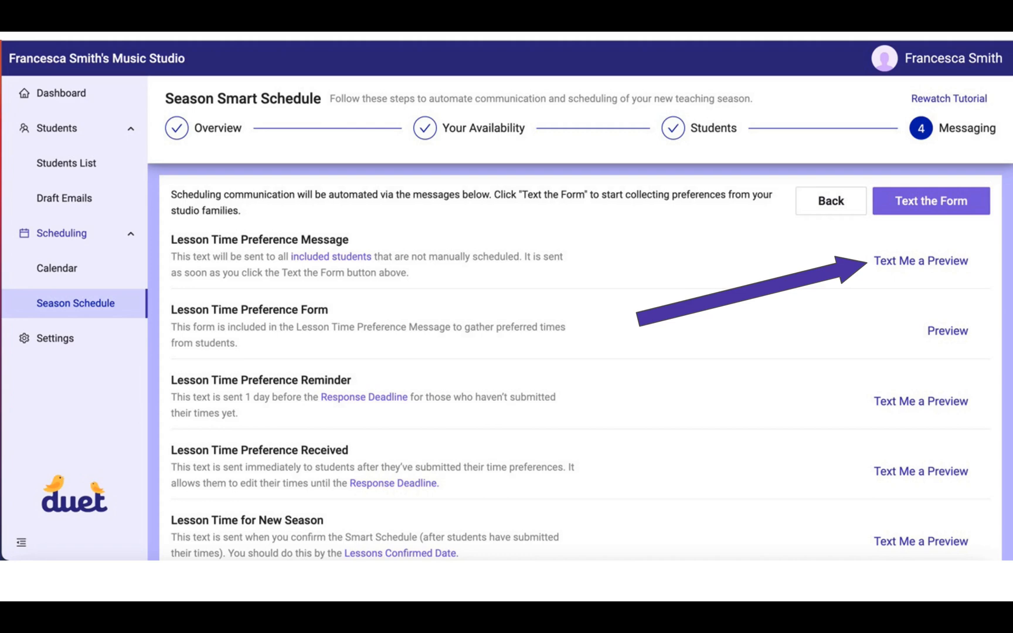
Text yourself a preview of the Lesson Time Preference Message.
left_click(920, 260)
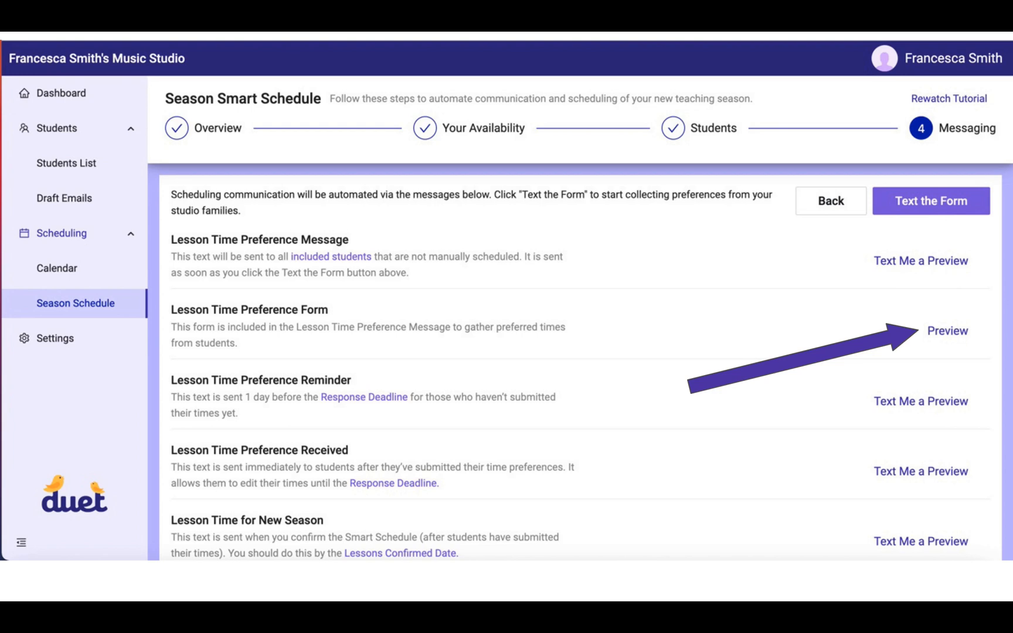
left_click(948, 330)
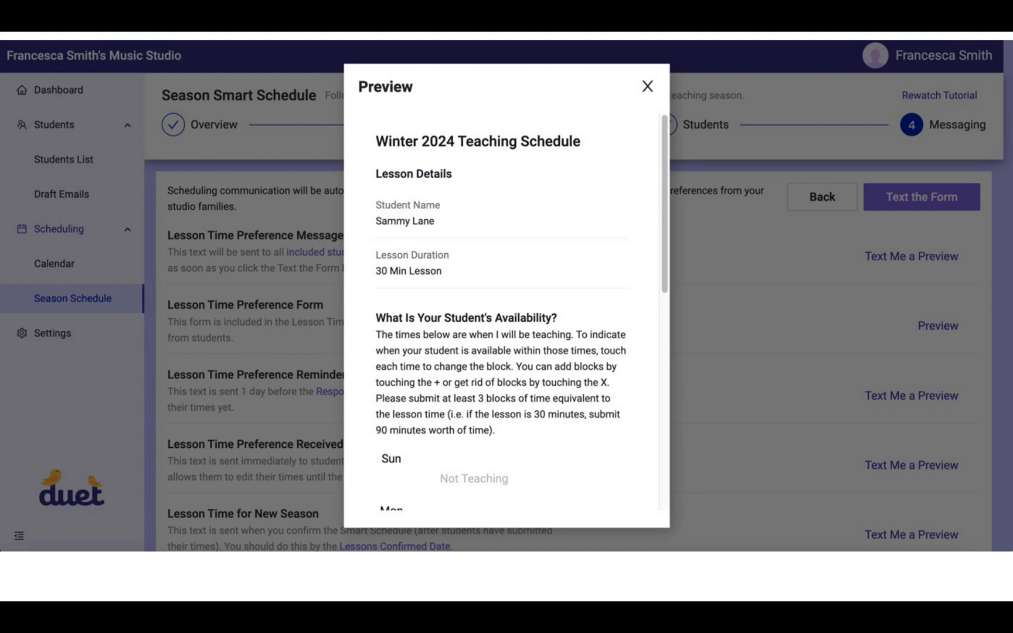
Scroll through the preference form preview down to the ranked lesson times, then close it.
scroll("down", 3)
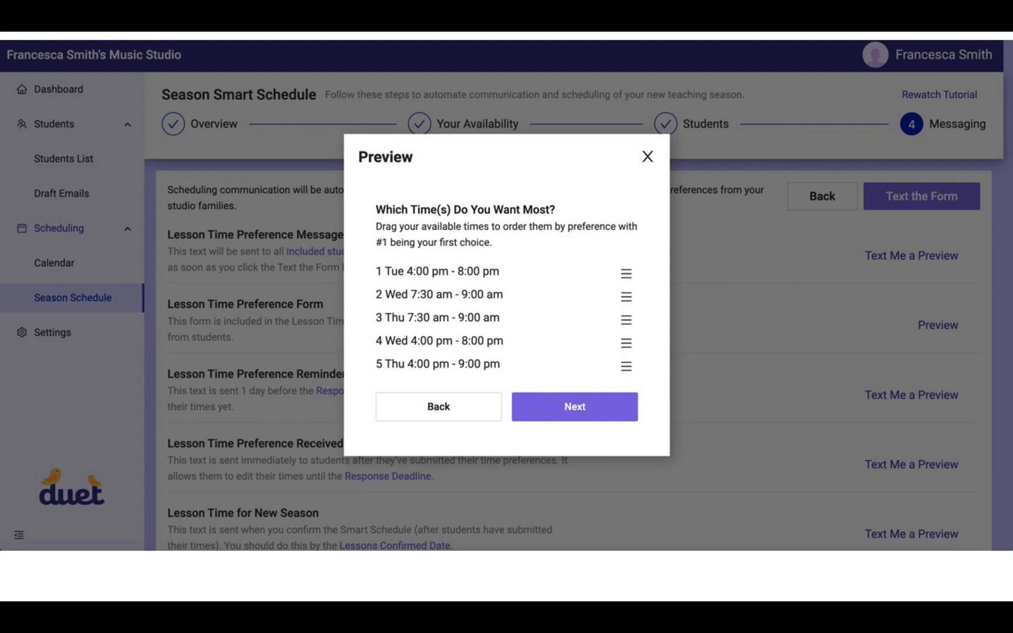
left_click(647, 157)
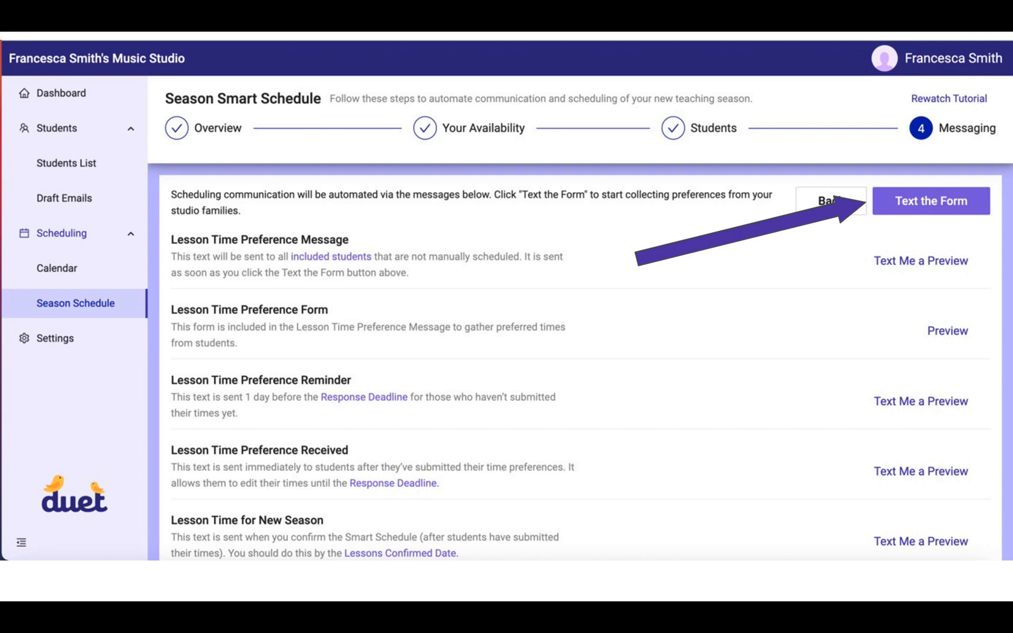
Text the lesson time preference form to the included students.
left_click(930, 201)
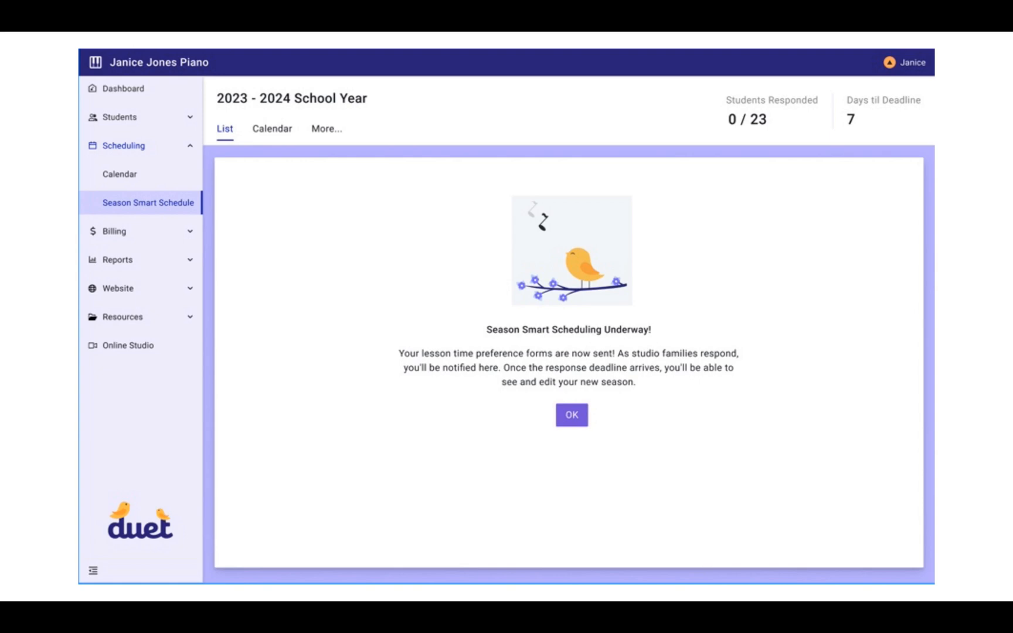
left_click(571, 415)
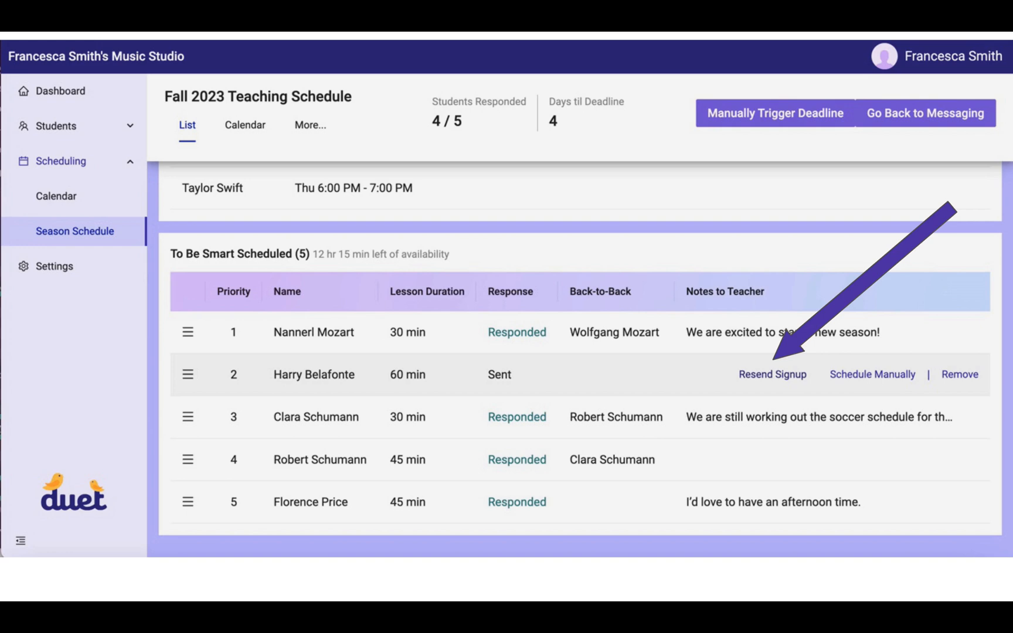
Begin manually scheduling Harry Belafonte from the Fall 2023 List tab.
left_click(872, 374)
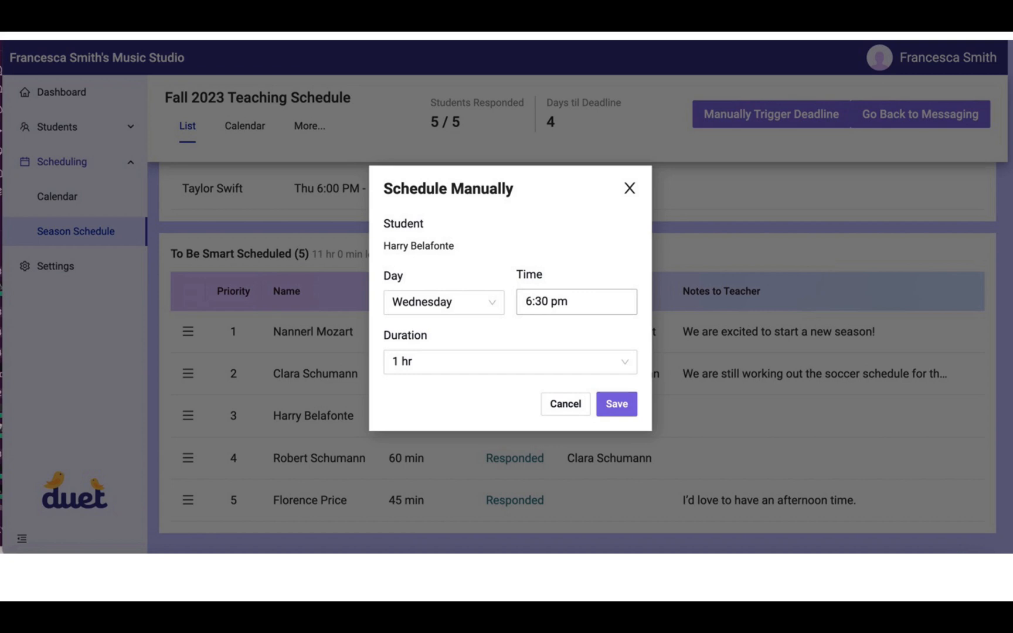
Save Harry Belafonte's one-hour lesson on Wednesday at 6:30 pm.
left_click(614, 403)
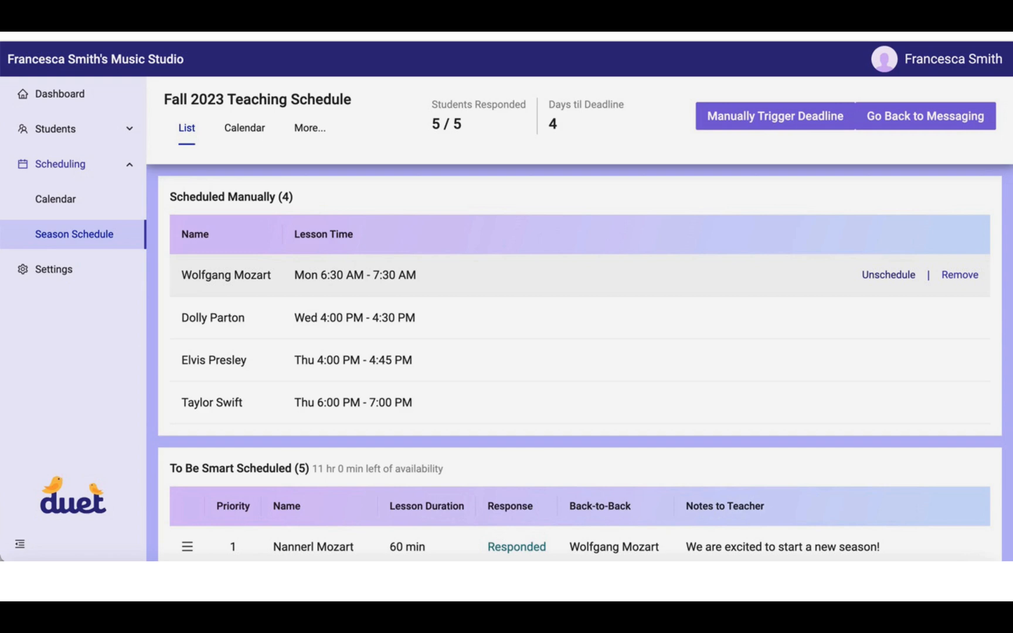
Scroll down to the To Be Smart Scheduled table of five students.
scroll("down", 3)
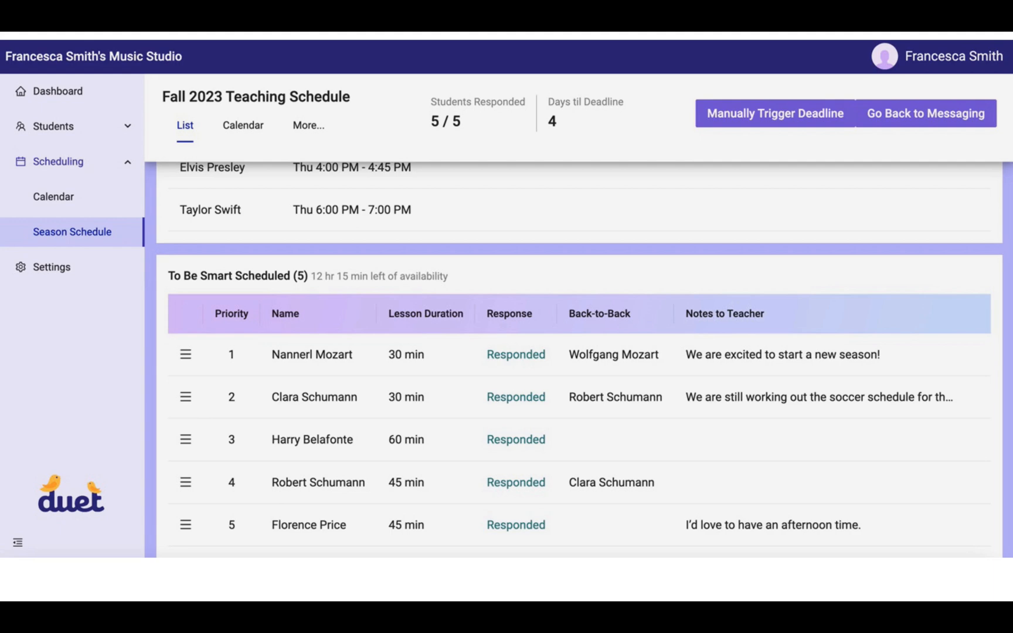
Open Duet's deadline reminder email reporting 26 responded and 21 pending.
left_click(243, 126)
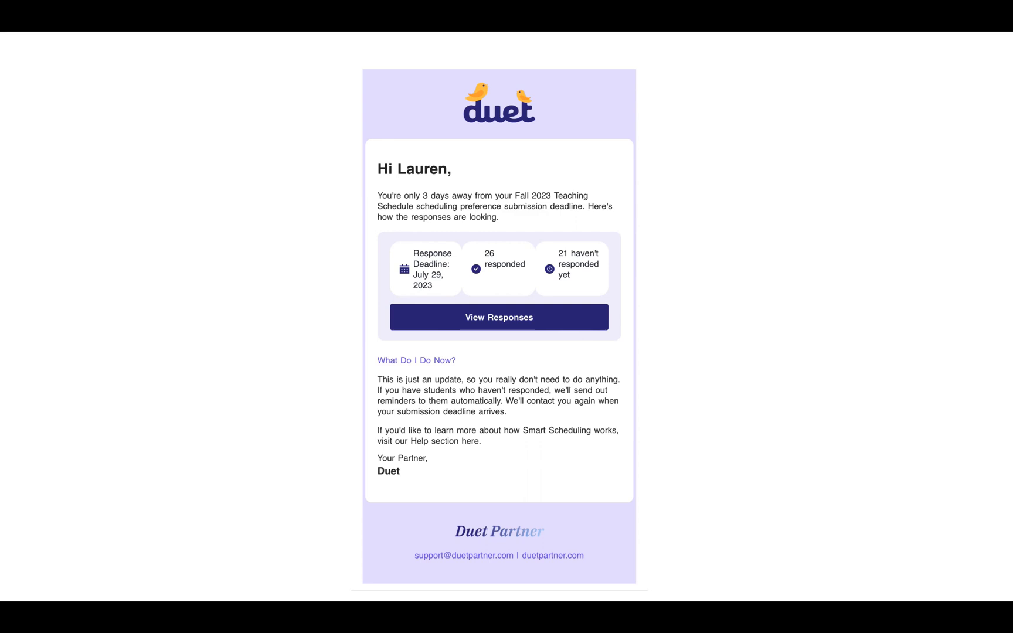
left_click(499, 316)
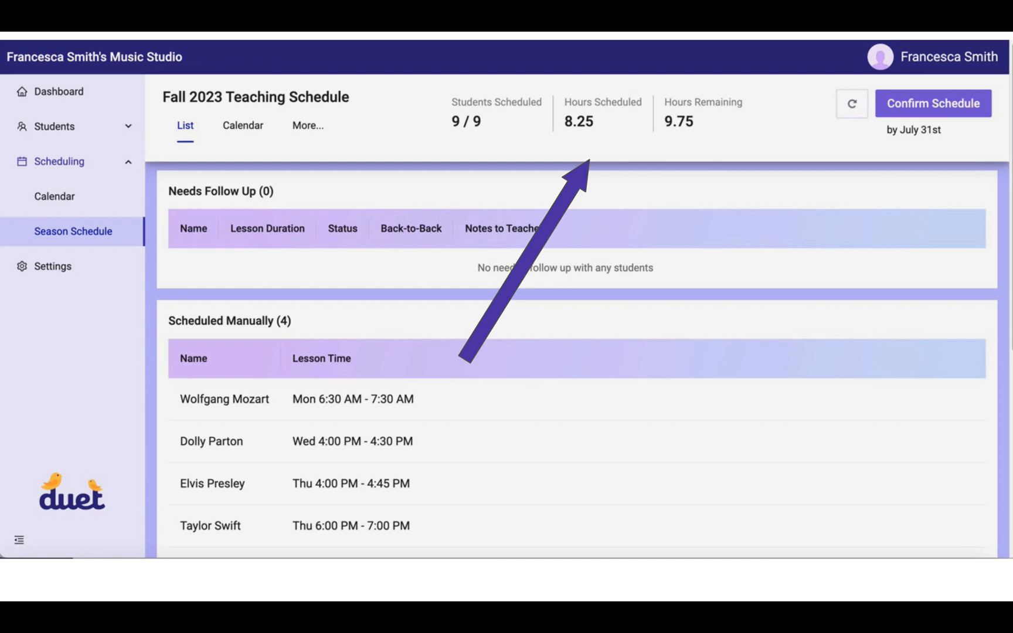
View the Fall 2023 weekly calendar, including Nannerl Mozart and the Schumanns on Thursday.
left_click(242, 126)
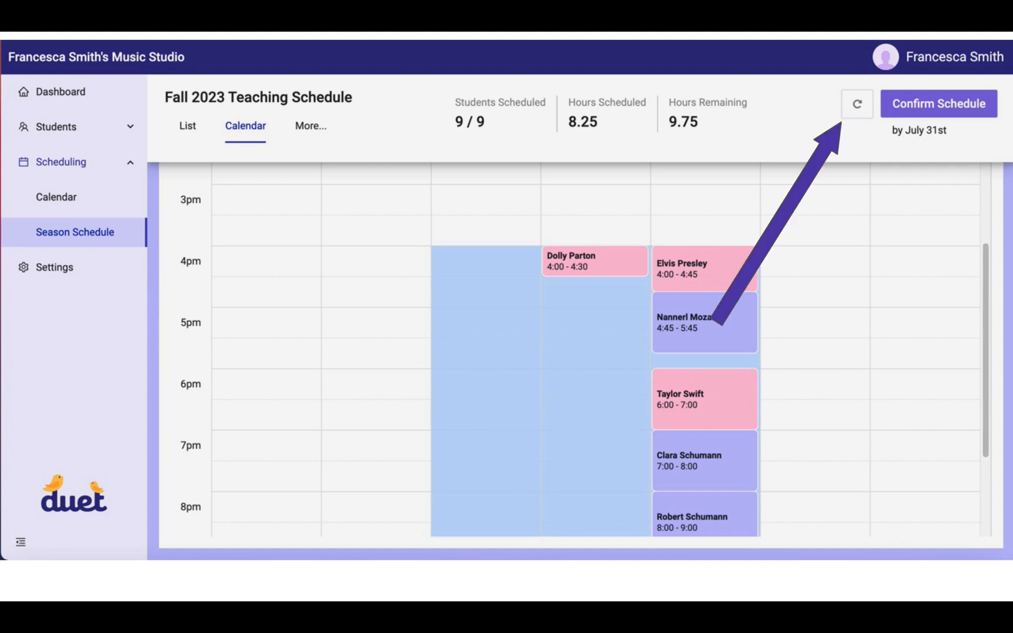
Open the Confirm Schedule prompt for the Fall 2023 season.
left_click(857, 103)
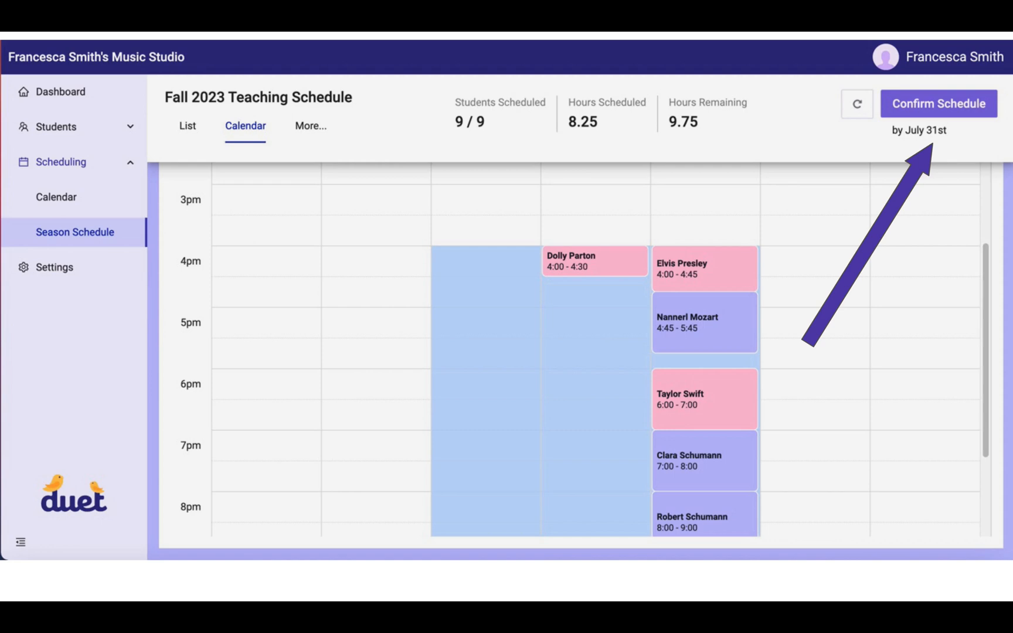
left_click(937, 103)
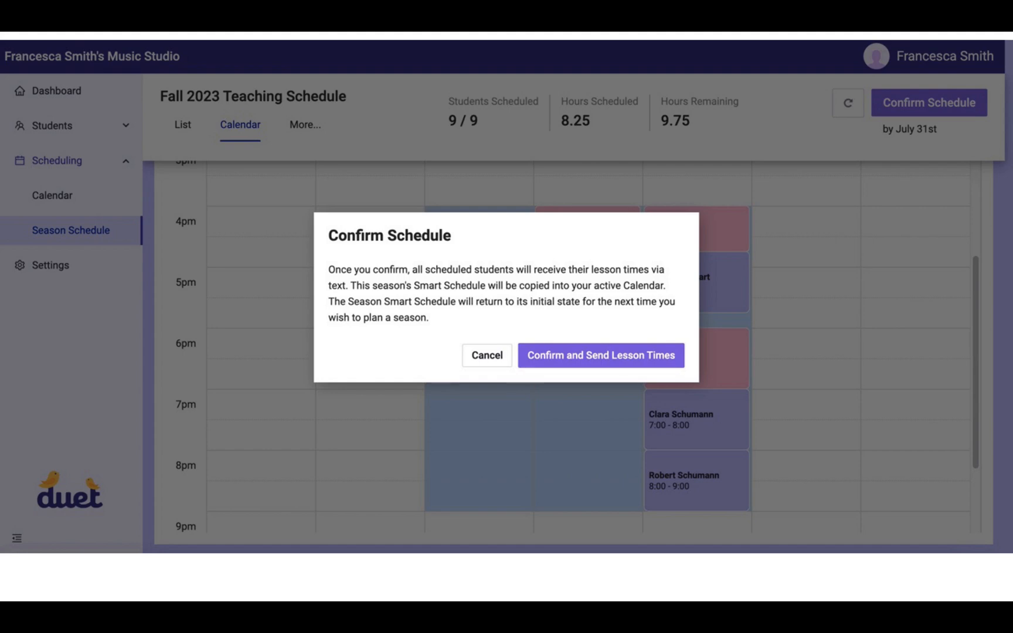
Confirm the schedule and text every student their assigned lesson time.
left_click(600, 355)
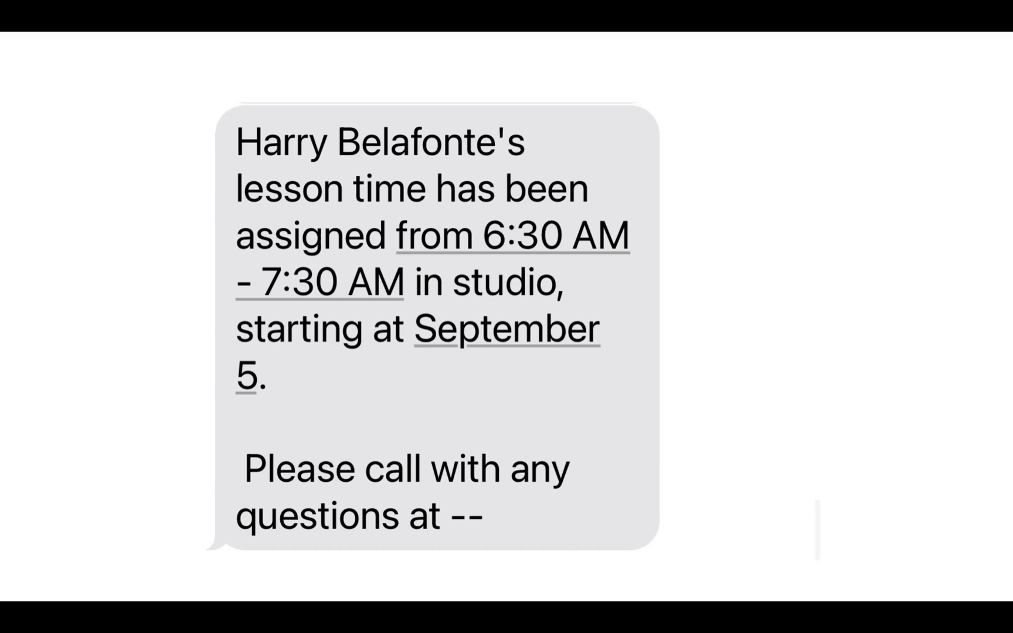